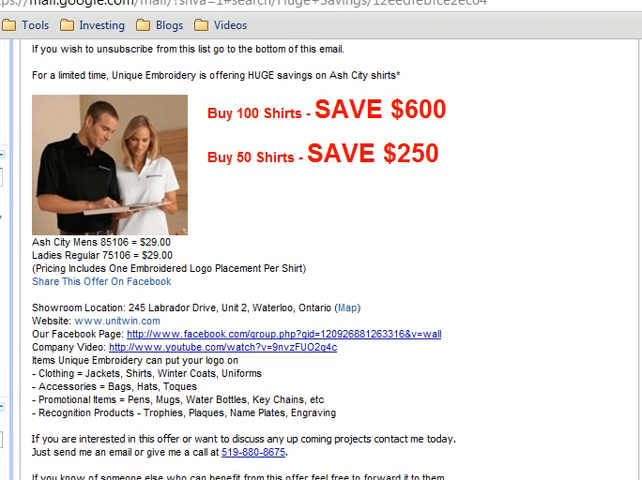
# Scroll down to the campaign statistics table of subject lines and open rates
pyautogui.scroll(-3)
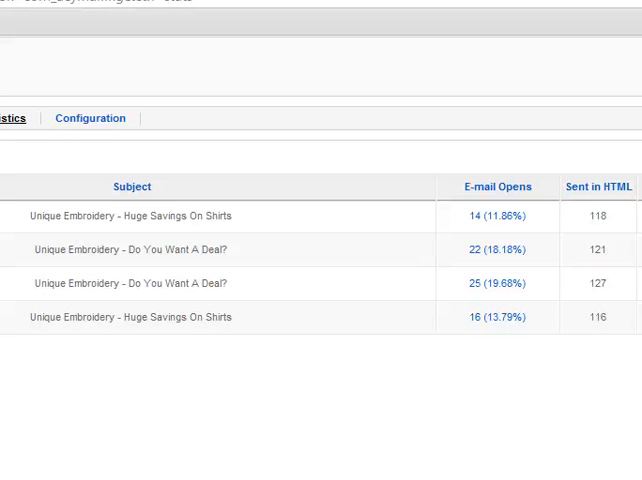
pyautogui.moveTo(118, 388)
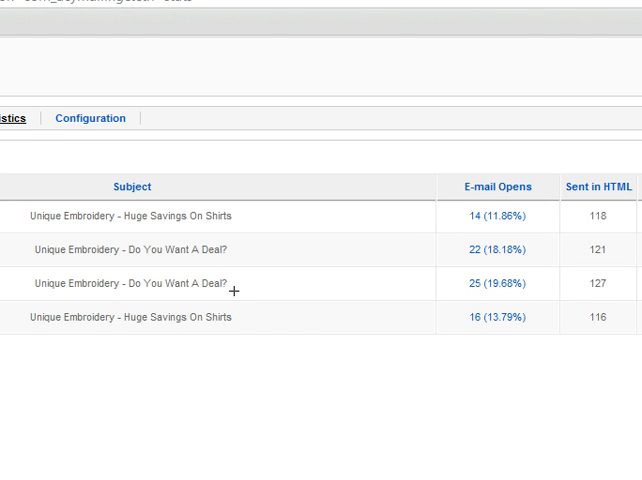
pyautogui.moveTo(156, 330)
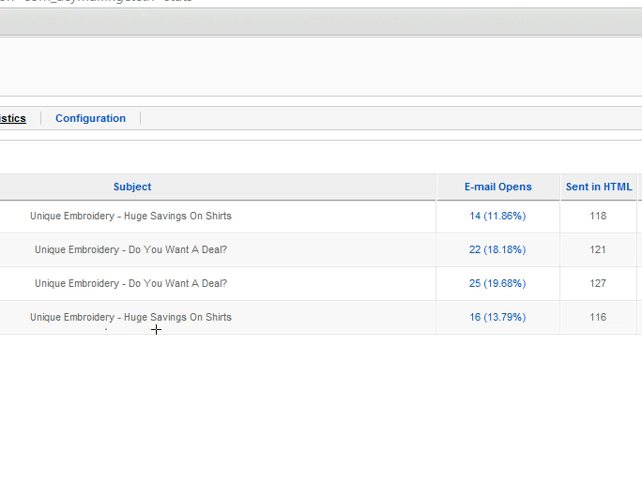
pyautogui.moveTo(36, 470)
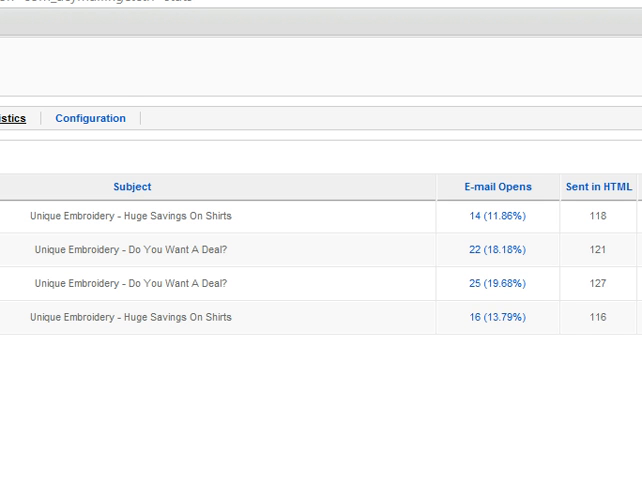
pyautogui.moveTo(536, 284)
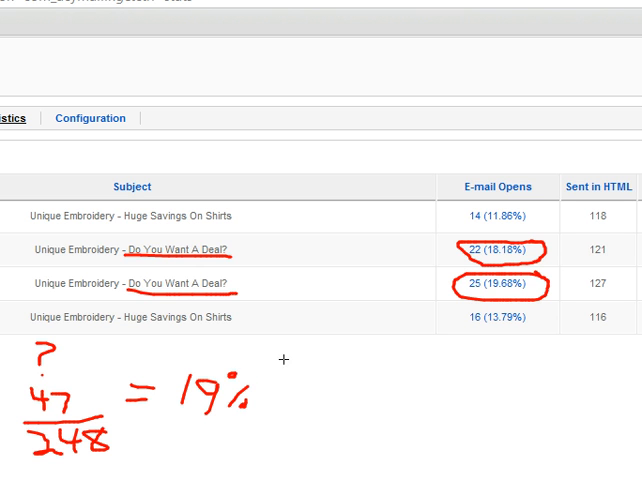
# Begin a handwritten note reading roughly 'Stat' beside the 47/248 = 19% calculation
pyautogui.moveTo(356, 348); pyautogui.dragTo(344, 372)
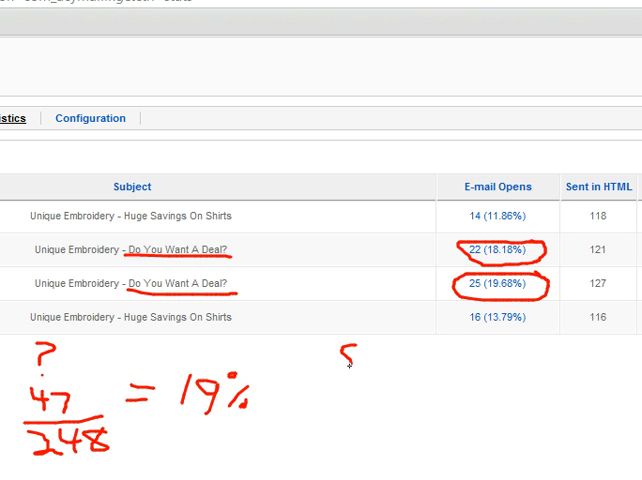
pyautogui.moveTo(356, 360); pyautogui.dragTo(376, 362)
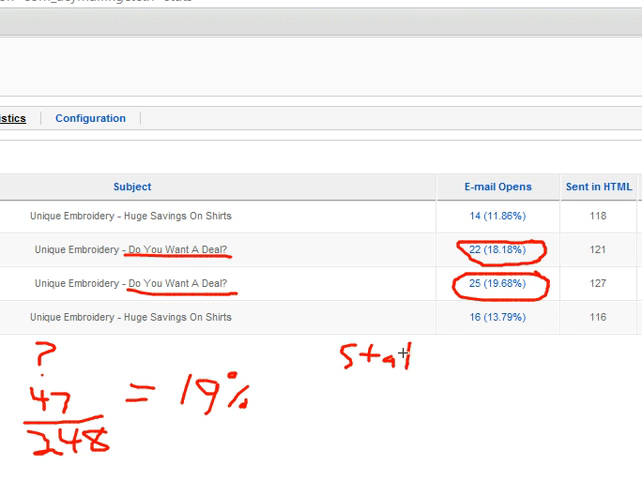
# Finish writing 'statement' with an underlined 30 beneath it
pyautogui.moveTo(410, 360); pyautogui.dragTo(436, 364)
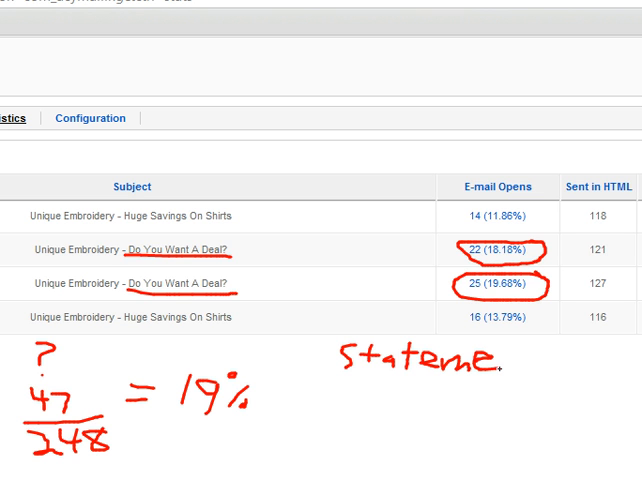
pyautogui.write('n!')
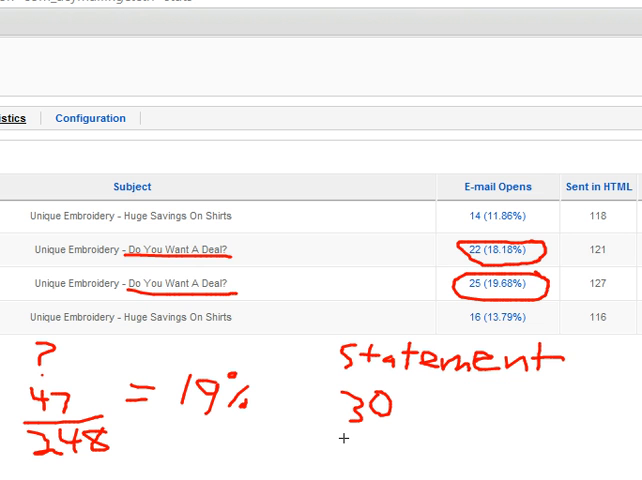
pyautogui.moveTo(344, 440); pyautogui.dragTo(404, 410)
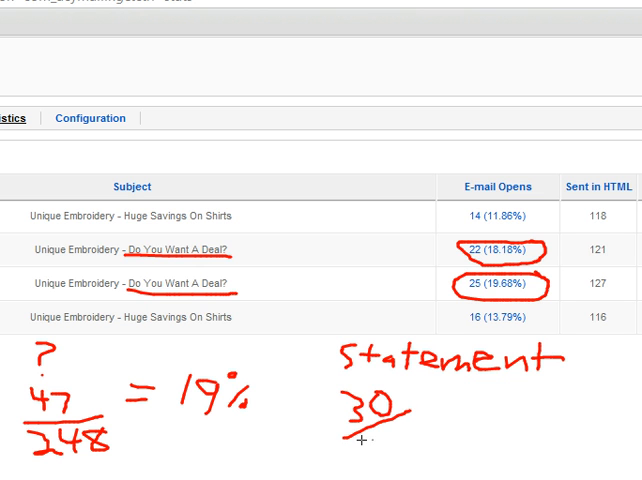